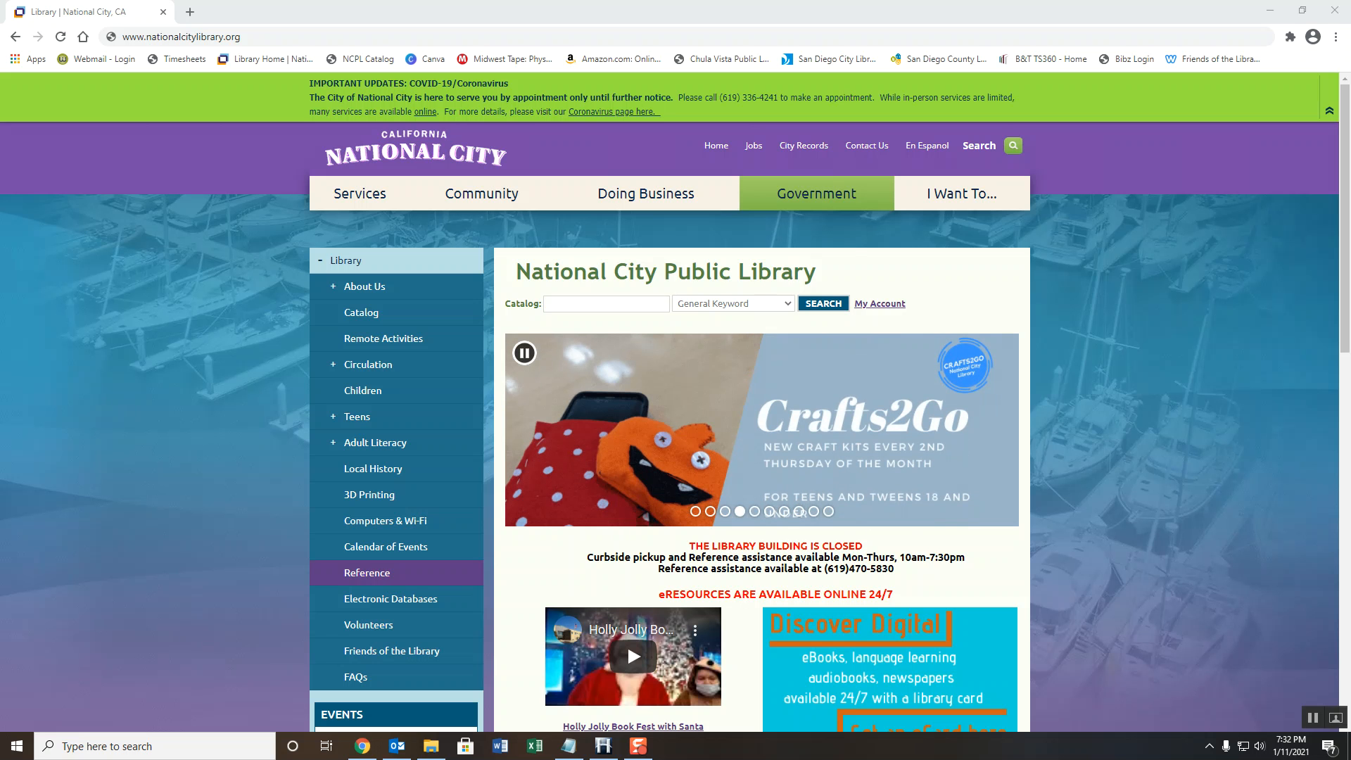
Open the Electronic Databases page from the library home page sidebar
{"action": "left_click", "coordinate": [391, 598]}
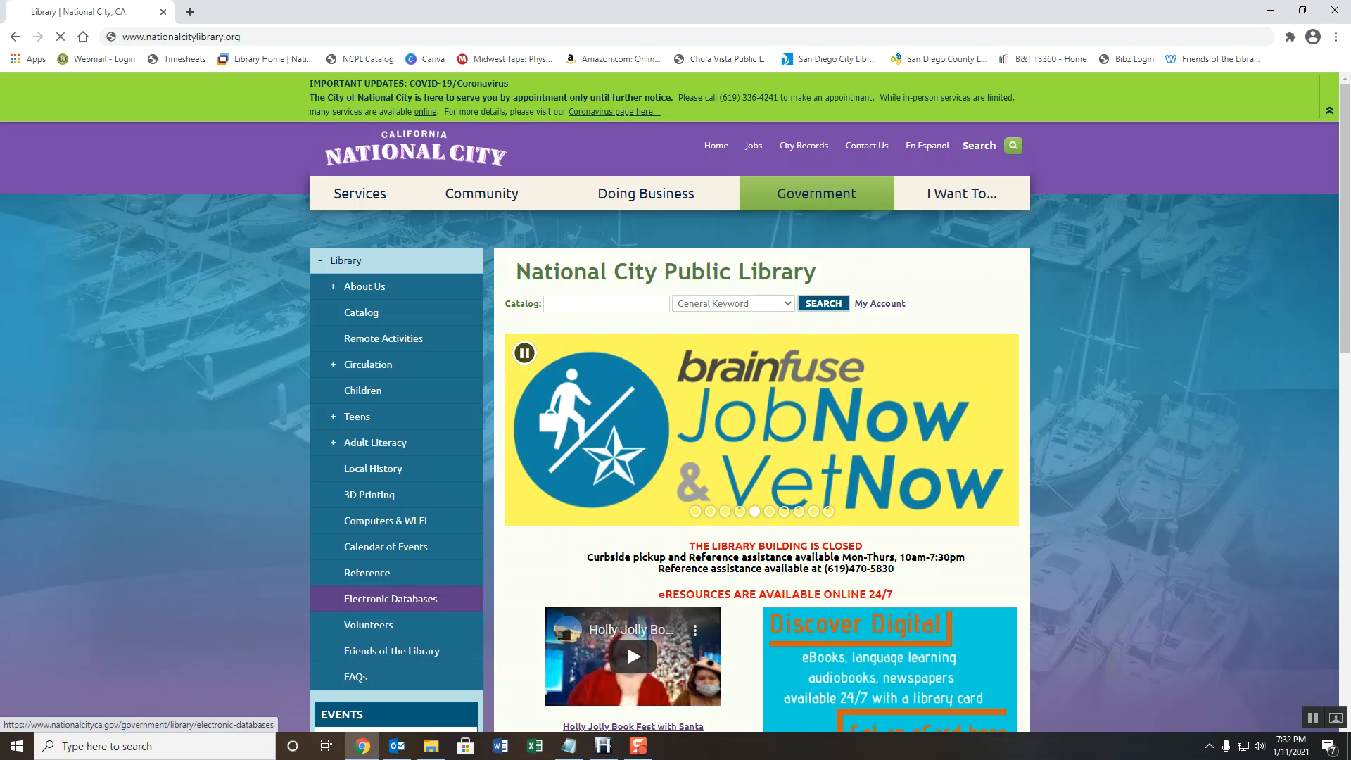
{"action": "left_click", "coordinate": [390, 598]}
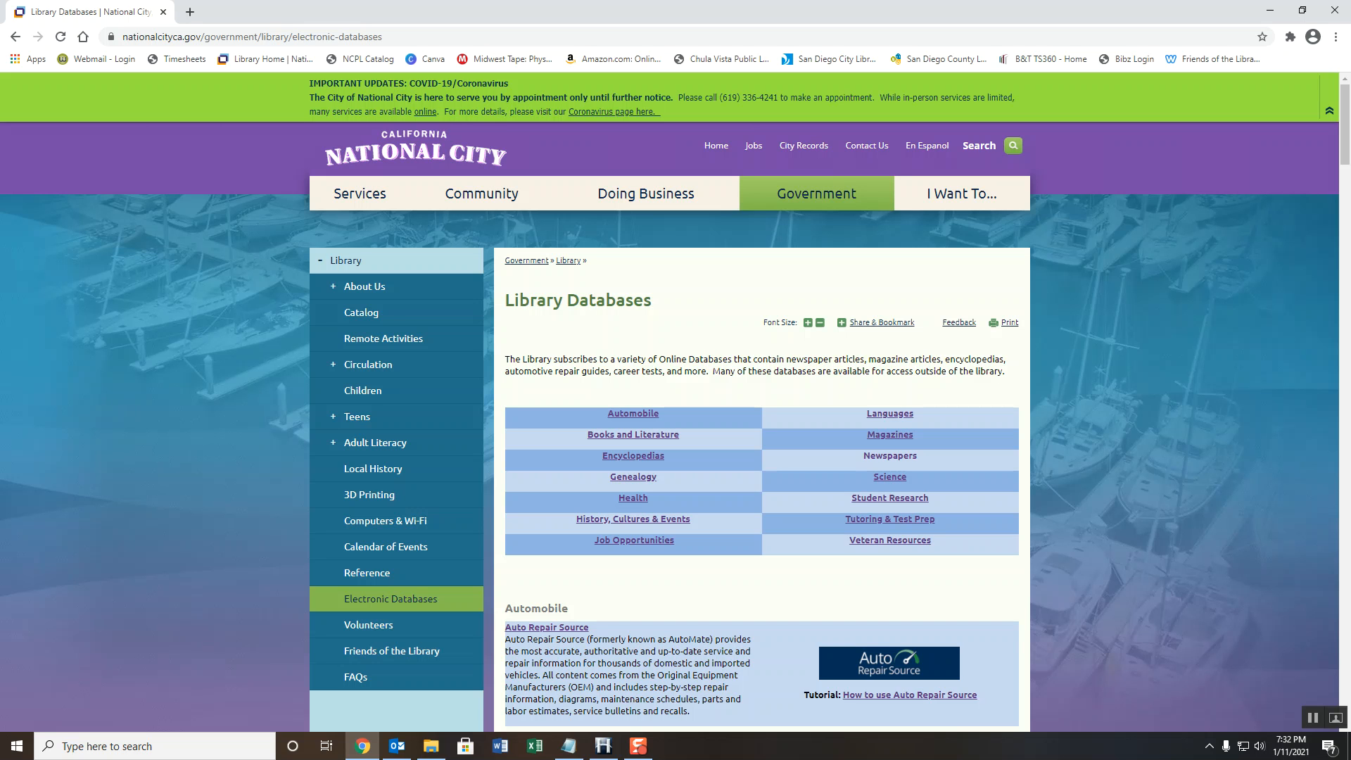
Jump to the Newspapers databases and launch Access World News in a new tab
{"action": "left_click", "coordinate": [889, 455]}
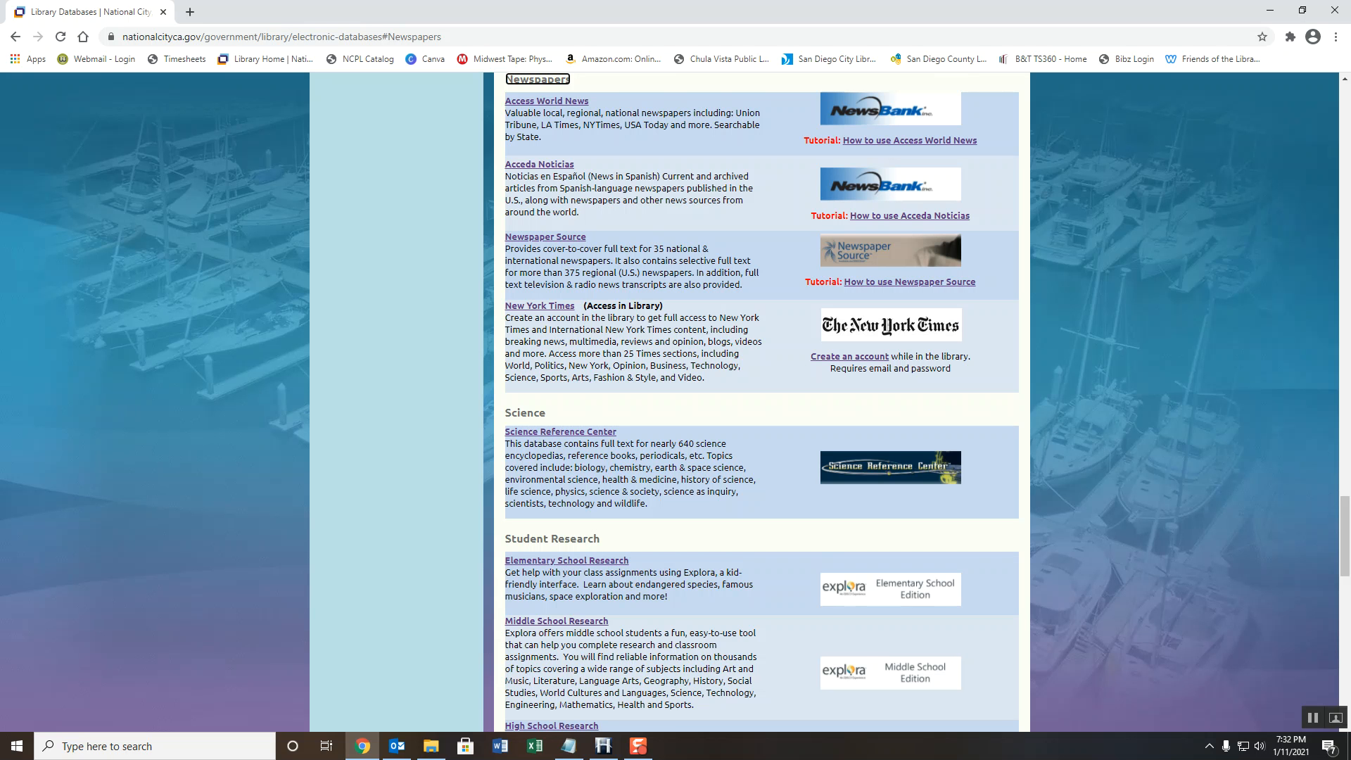
{"action": "mouse_move", "coordinate": [908, 140]}
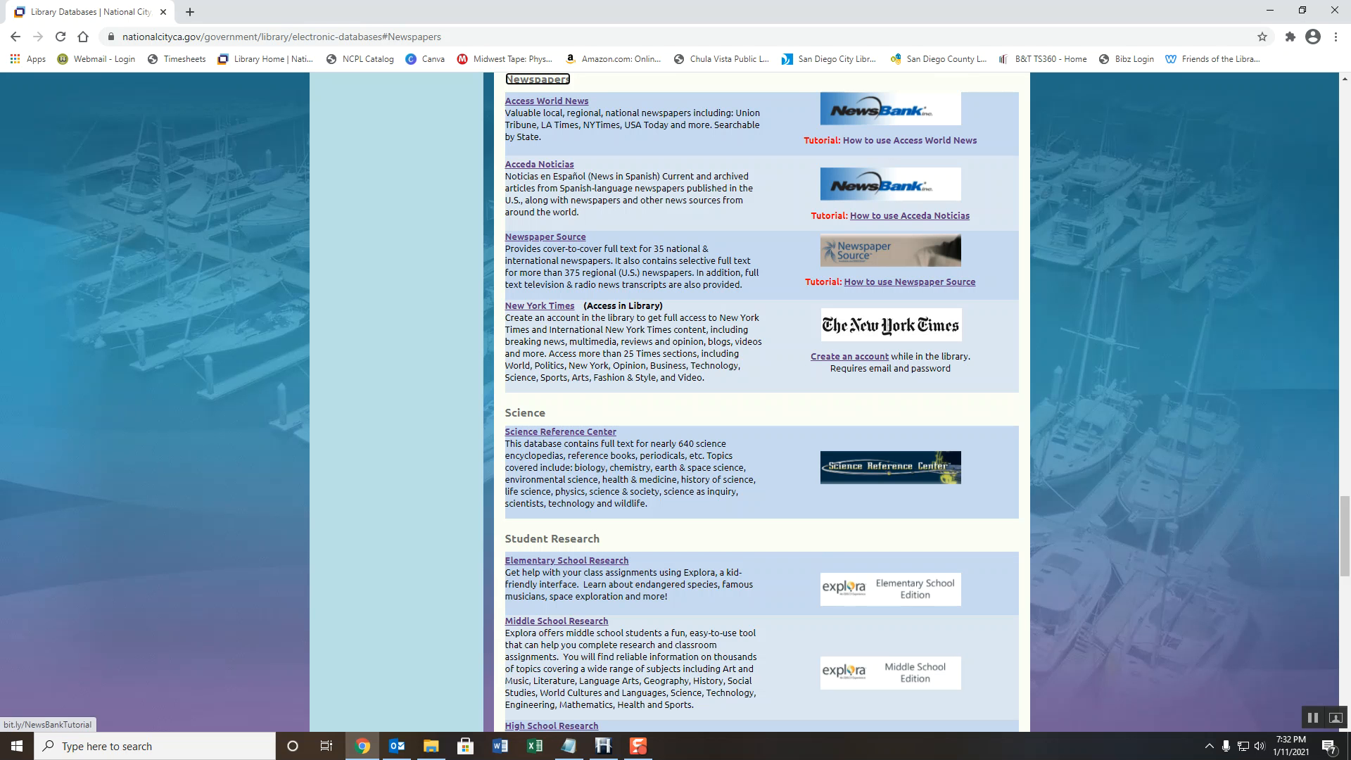
{"action": "left_click", "coordinate": [545, 101]}
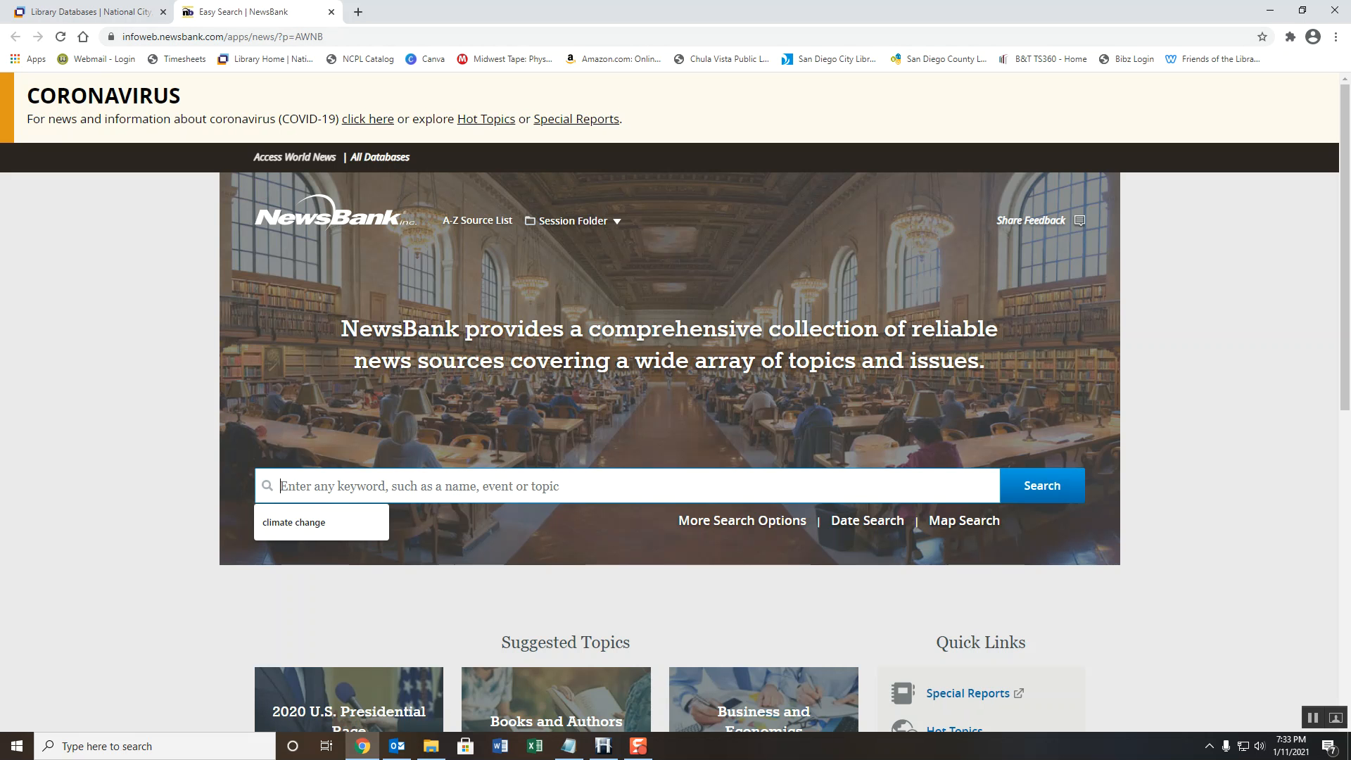
{"action": "mouse_move", "coordinate": [476, 220]}
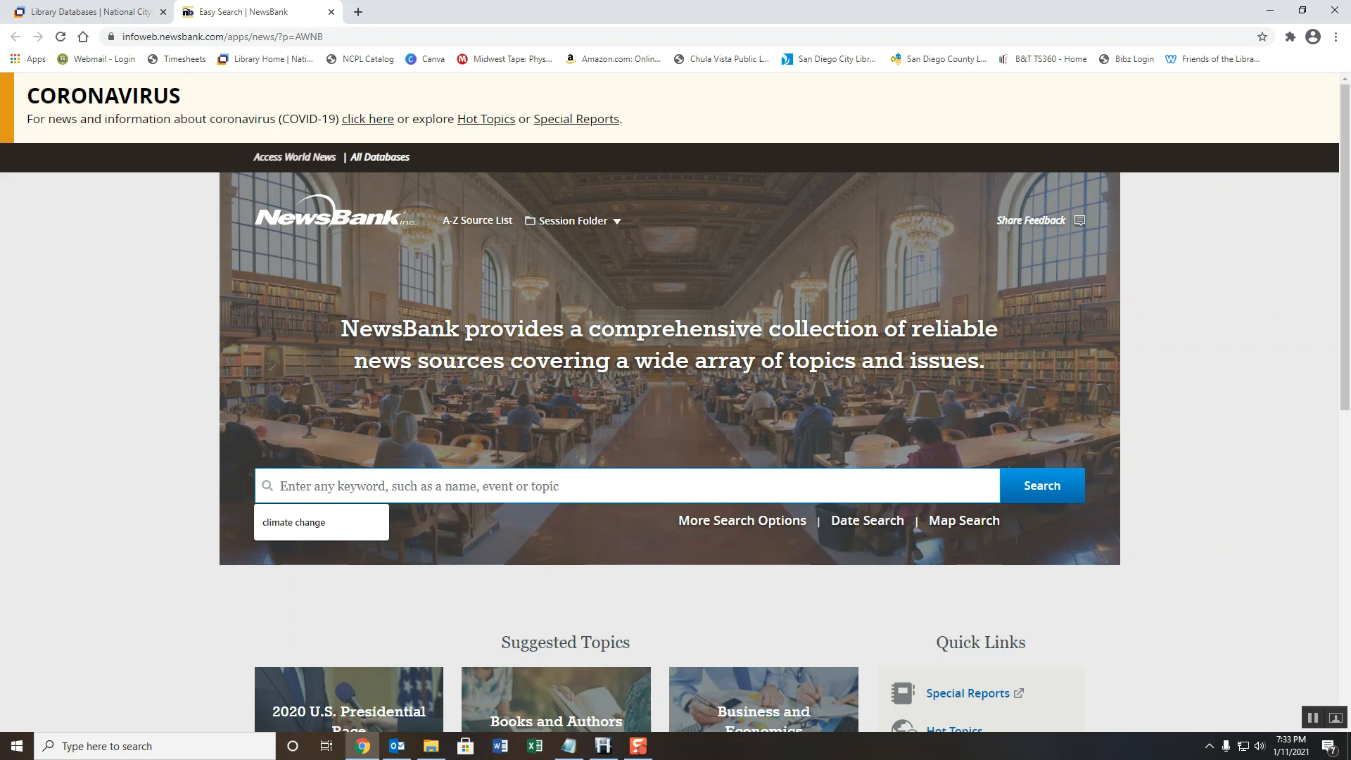
{"action": "scroll", "scroll_direction": "down", "scroll_amount": 3}
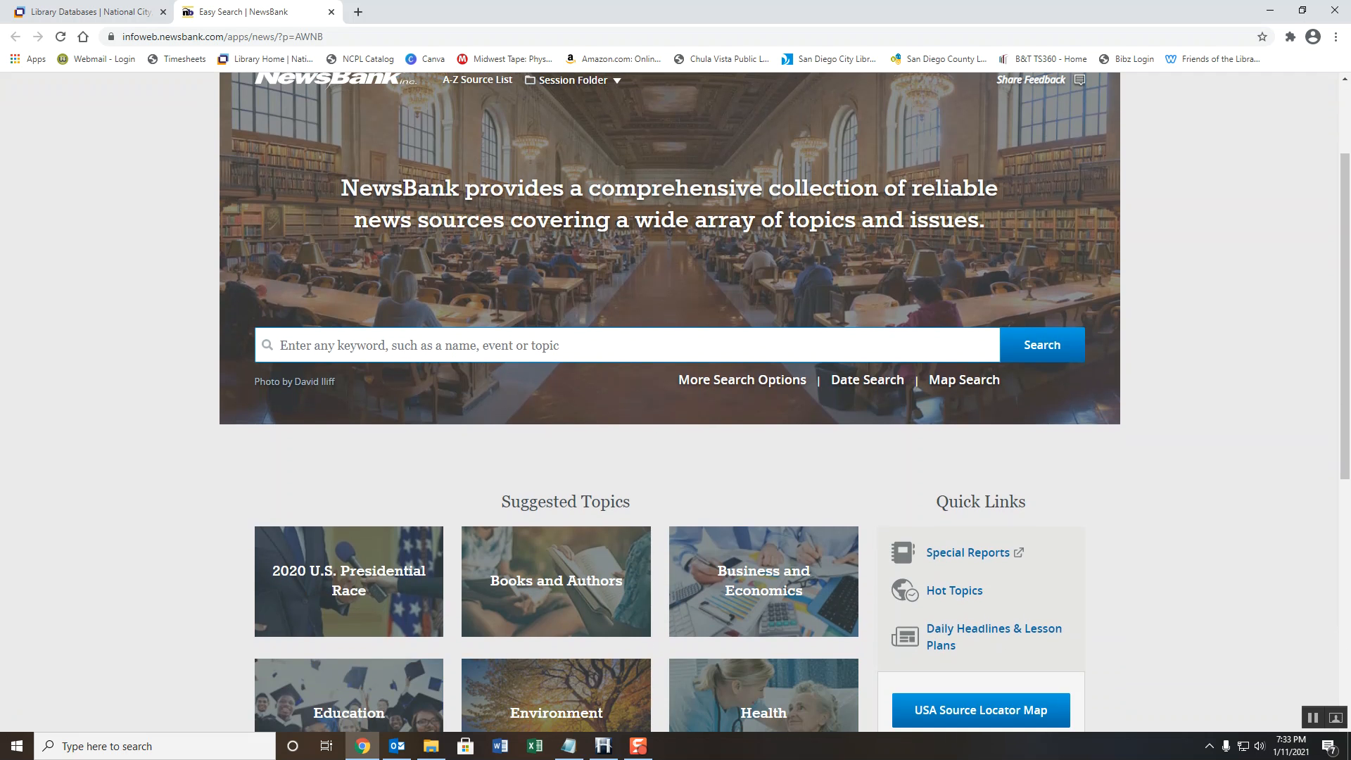
{"action": "left_click", "coordinate": [603, 345]}
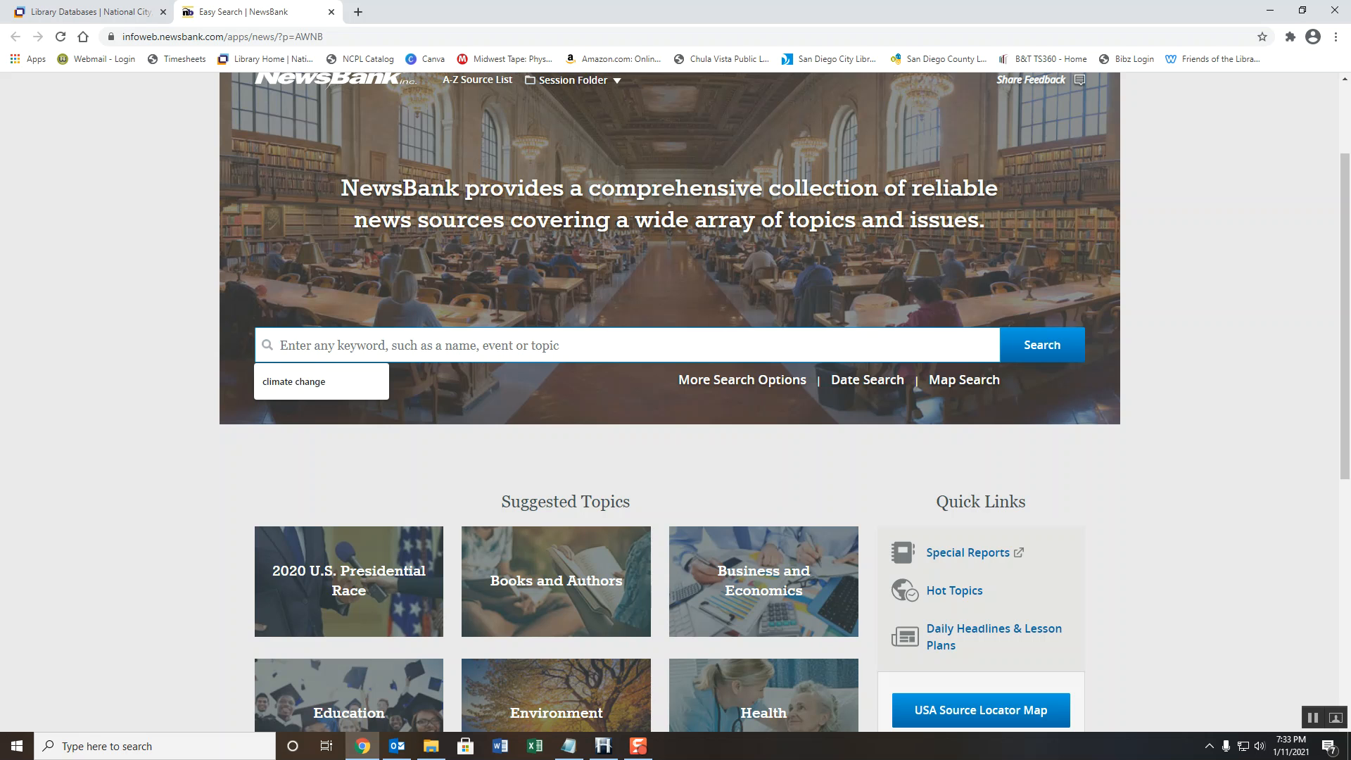
Run a keyword search for the suggested term 'climate change'
{"action": "type", "text": "climate"}
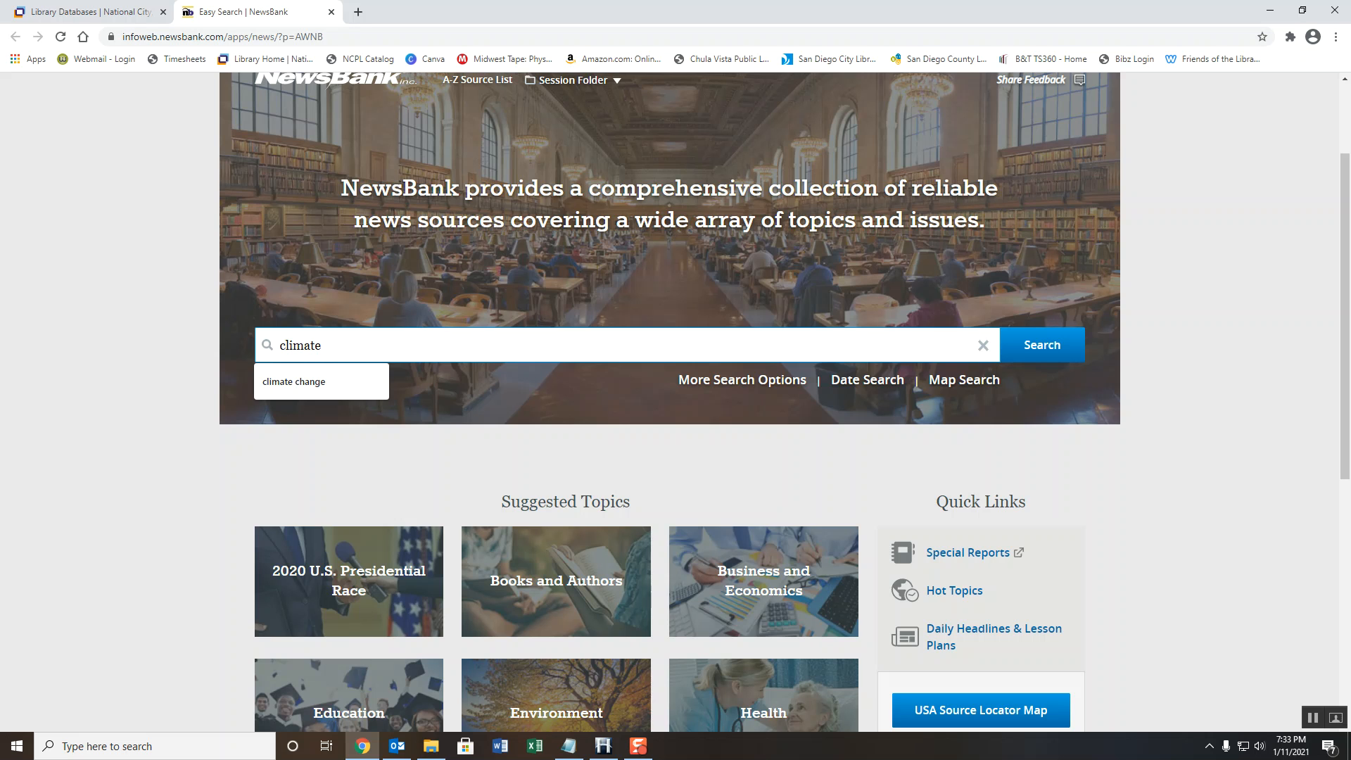
{"action": "left_click", "coordinate": [294, 381]}
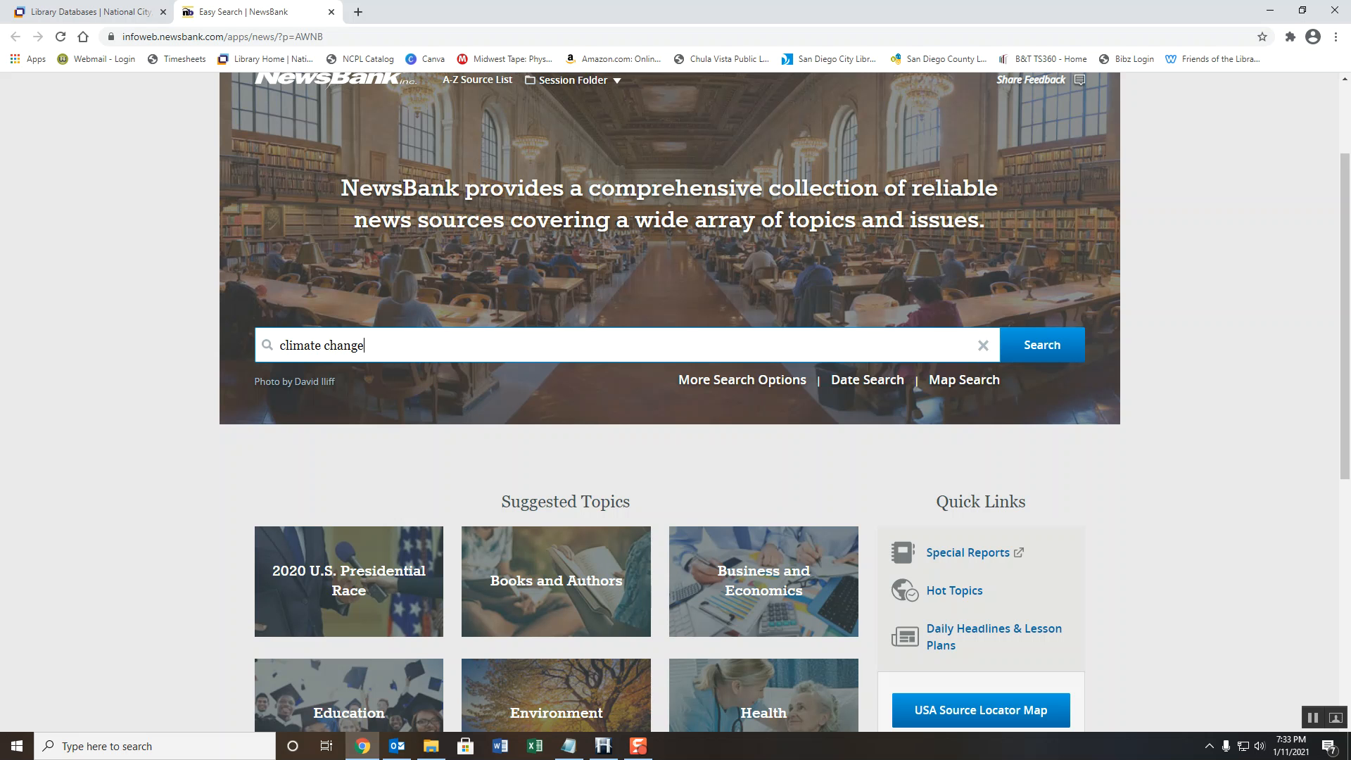
{"action": "left_click", "coordinate": [1041, 345]}
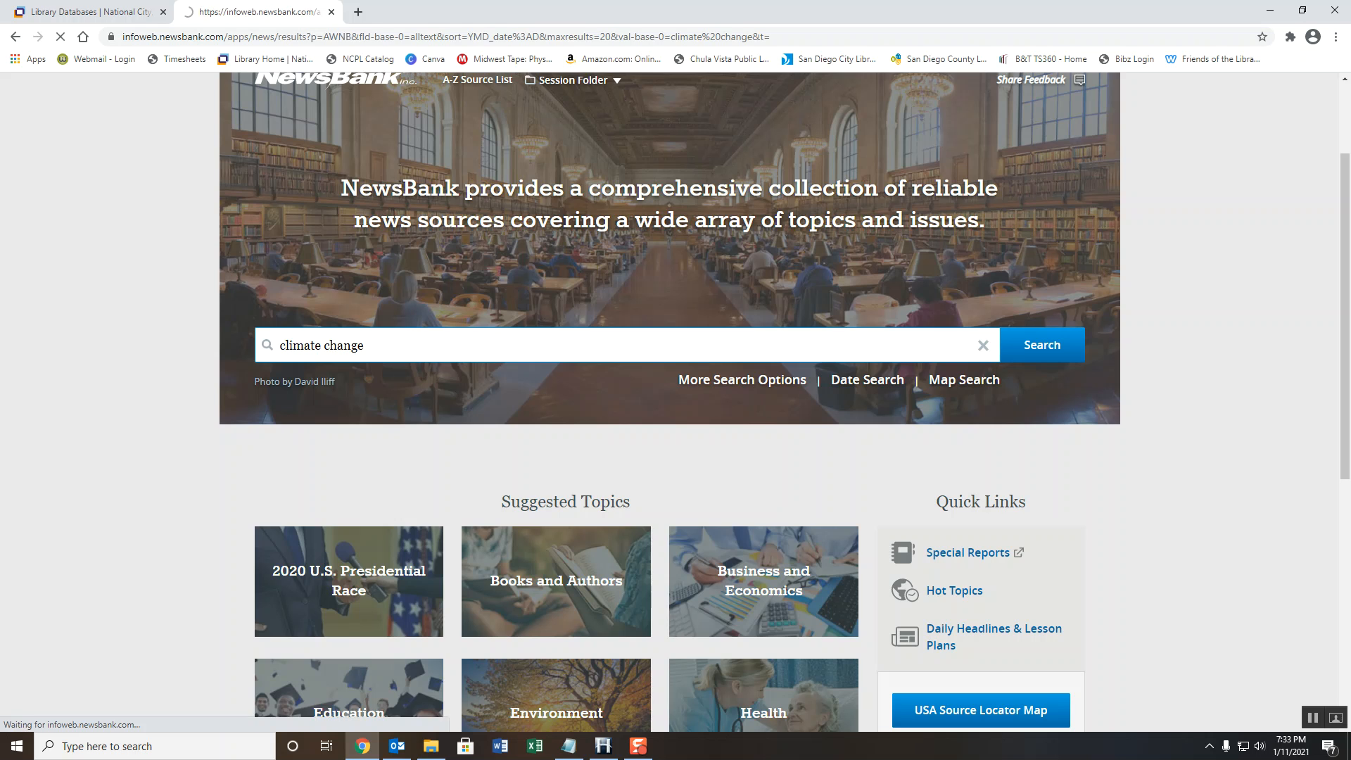
{"action": "left_click", "coordinate": [1040, 345]}
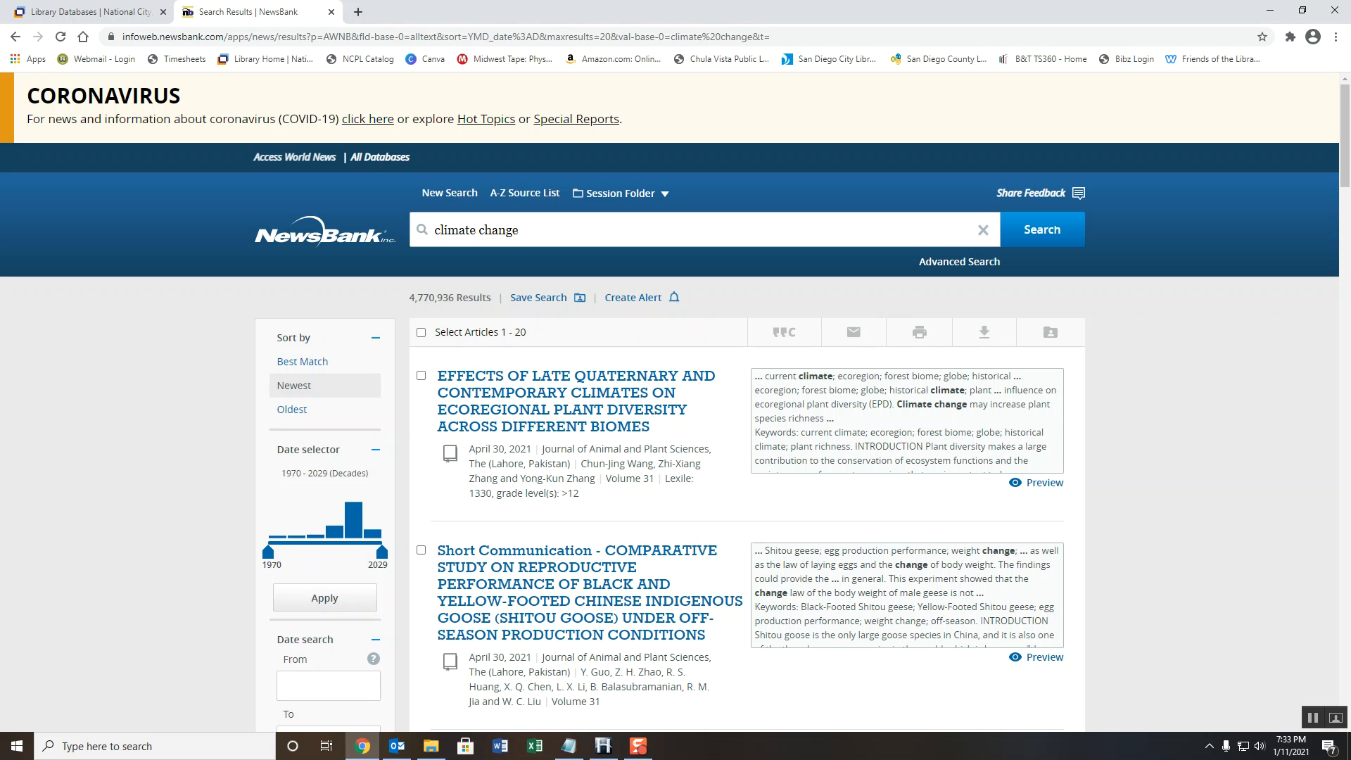
Return to the NewsBank home page and open Climate Change under Environment topics
{"action": "left_click", "coordinate": [449, 193]}
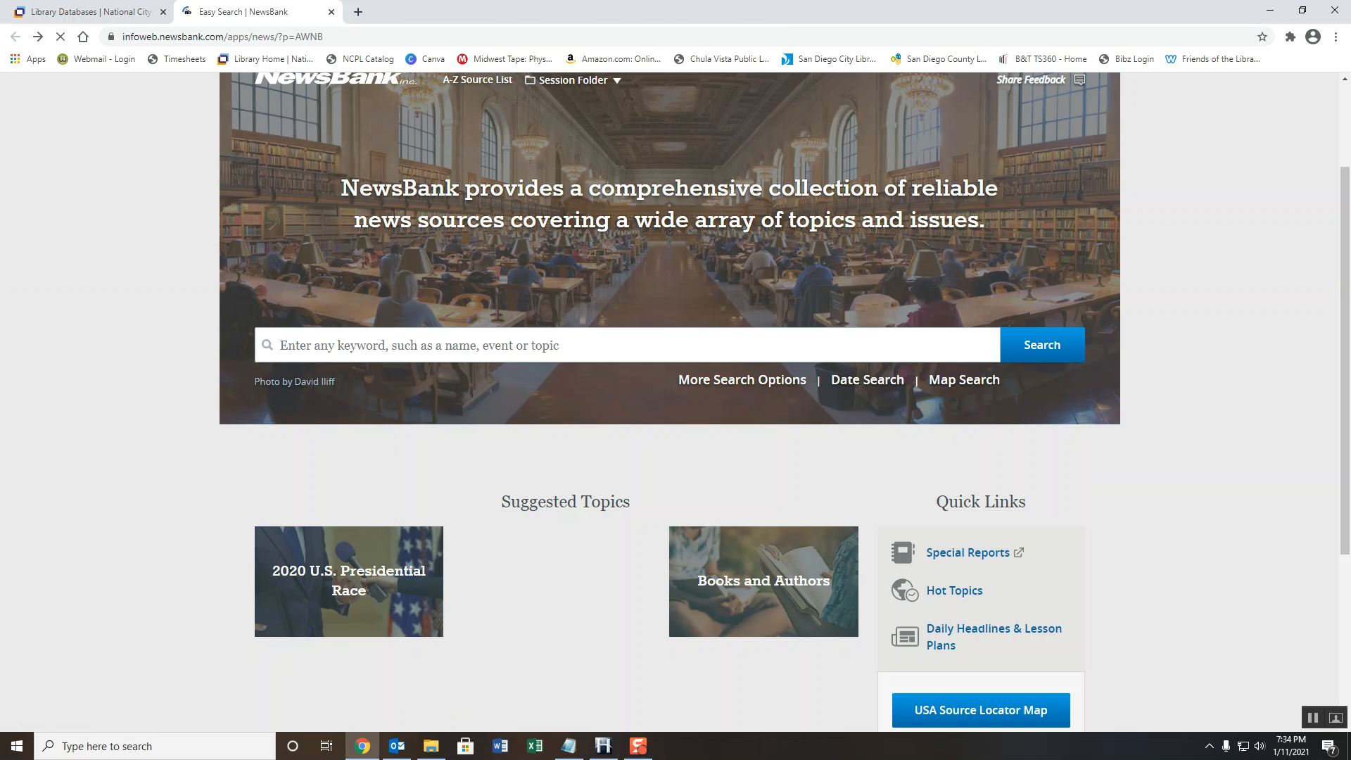
{"action": "type", "text": "climate change"}
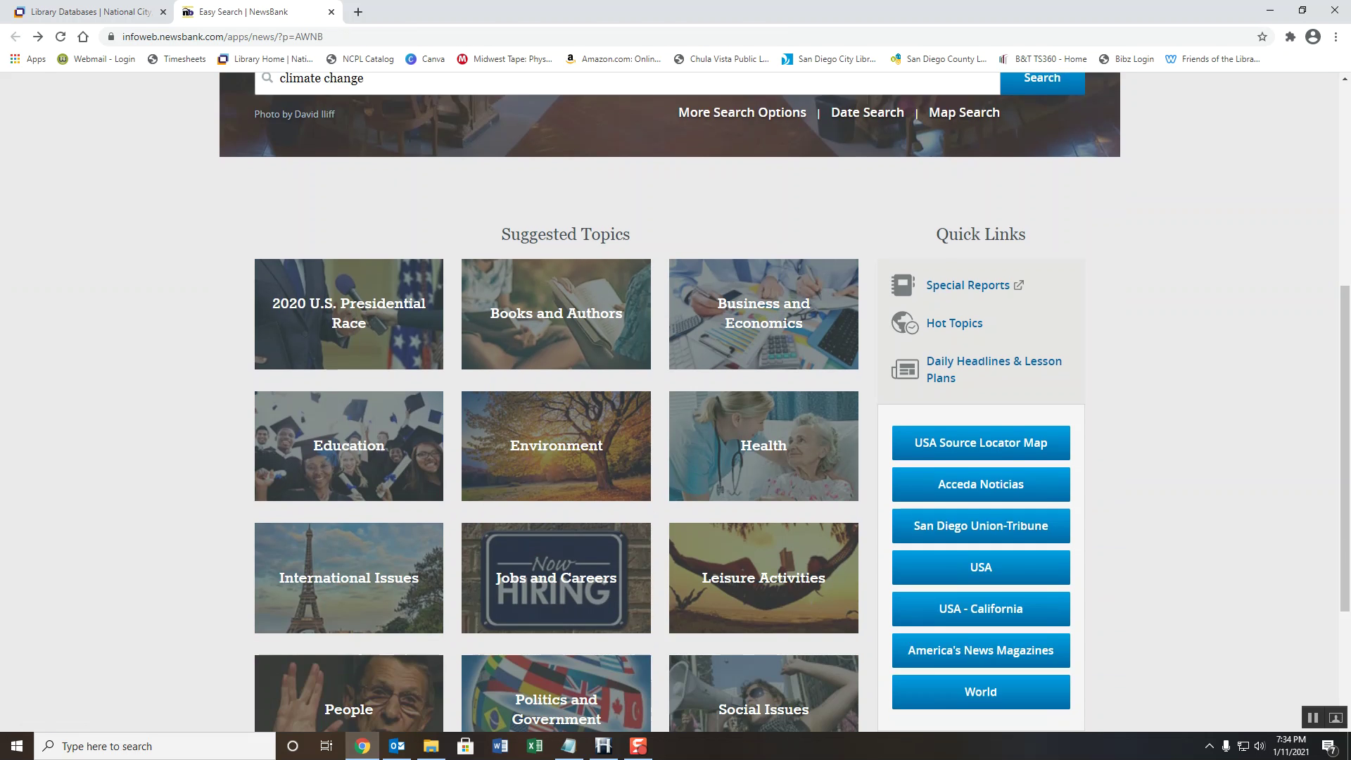
{"action": "scroll", "scroll_direction": "down", "scroll_amount": 3}
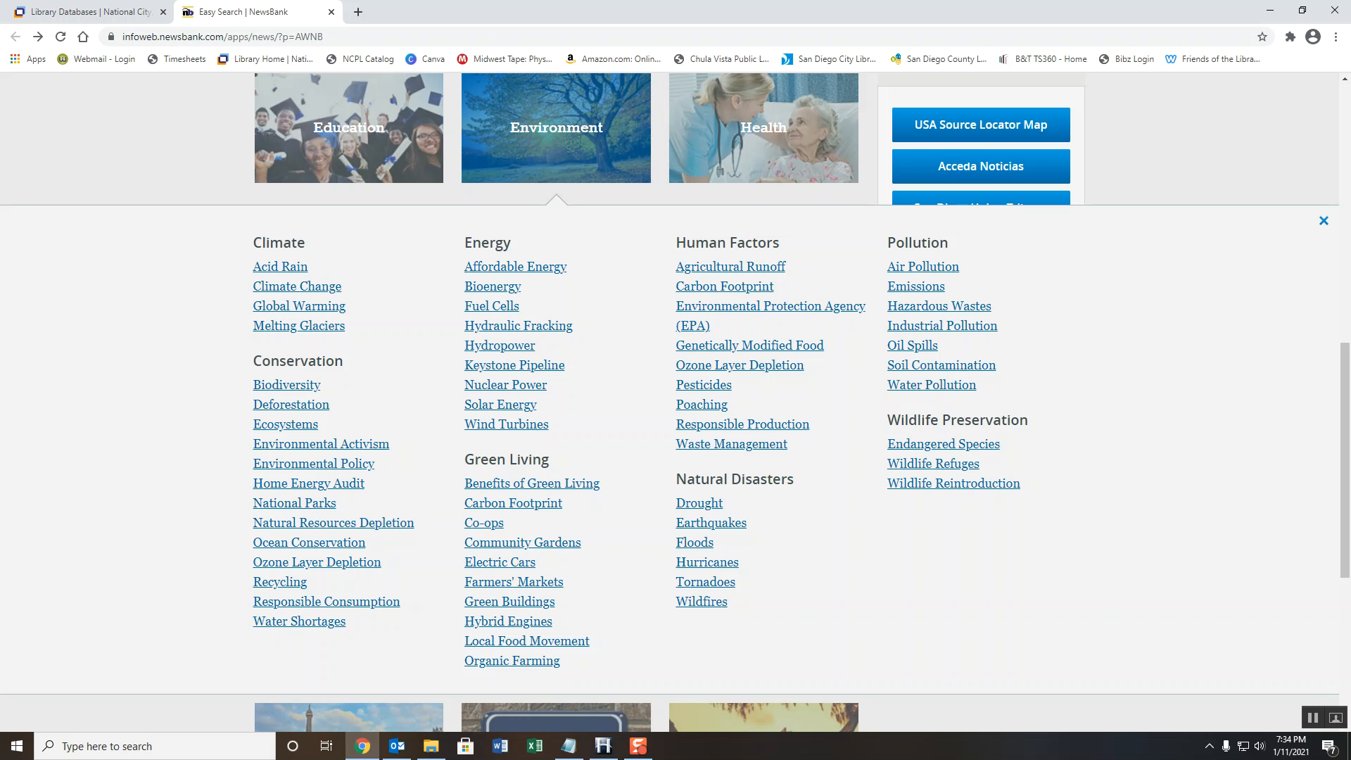
{"action": "left_click", "coordinate": [296, 287]}
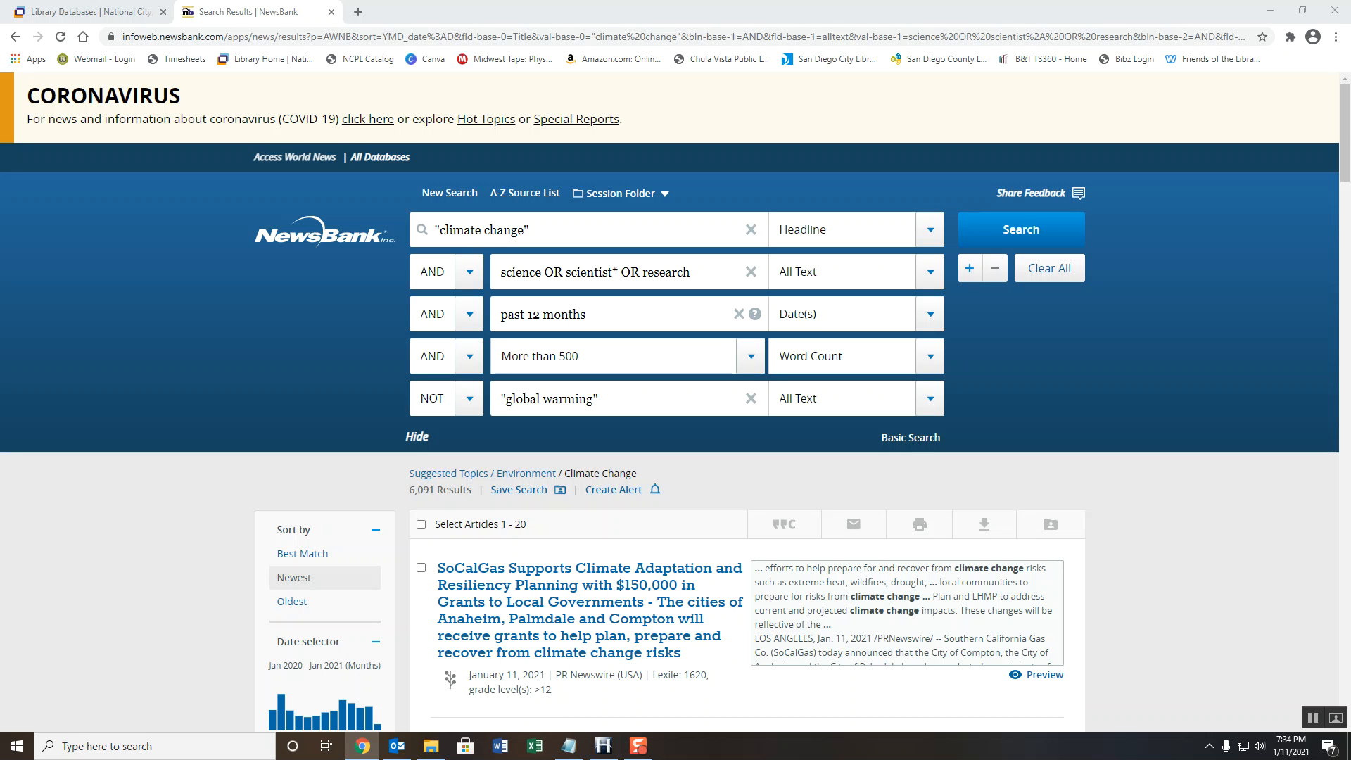
Scroll the results and open the Wichita Eagle 'This Kansas man acted on climate change' article
{"action": "scroll", "scroll_direction": "down", "scroll_amount": 3}
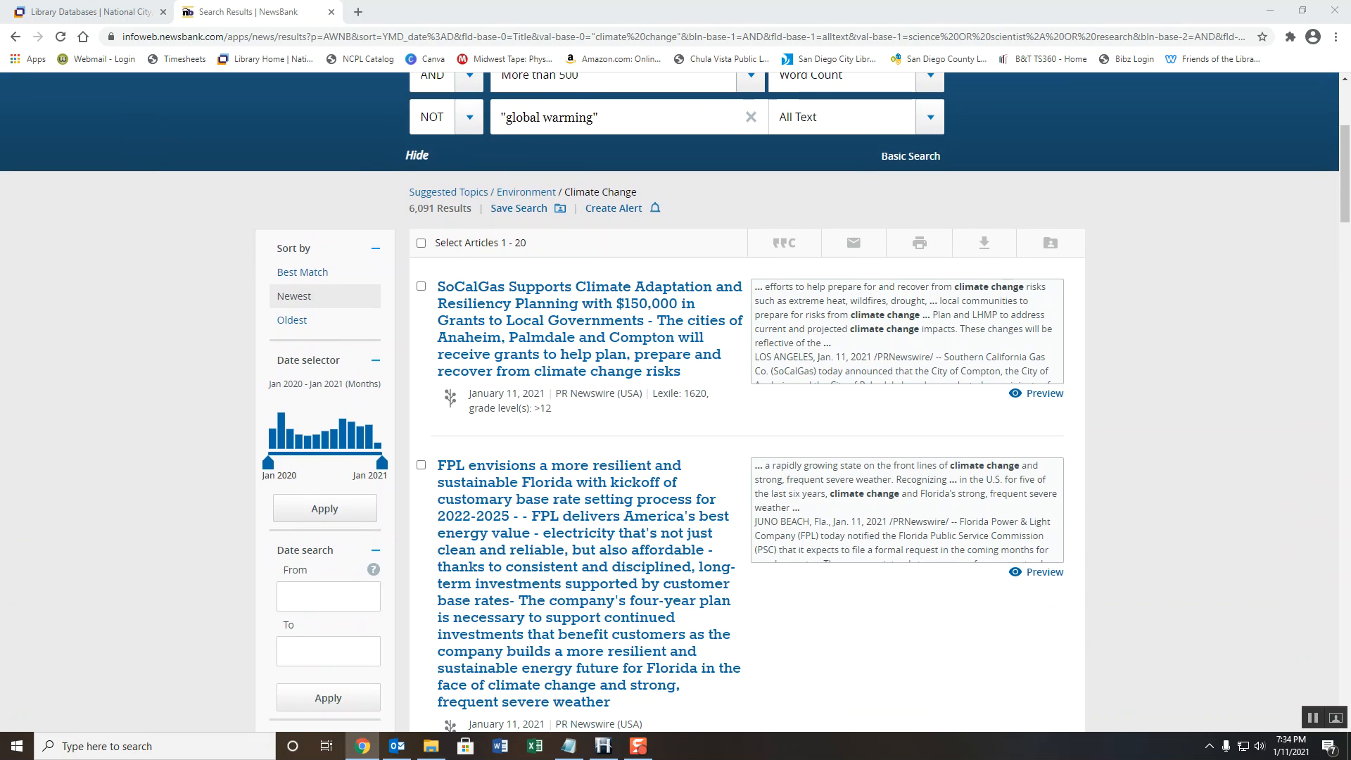
{"action": "scroll", "scroll_direction": "down", "scroll_amount": 3}
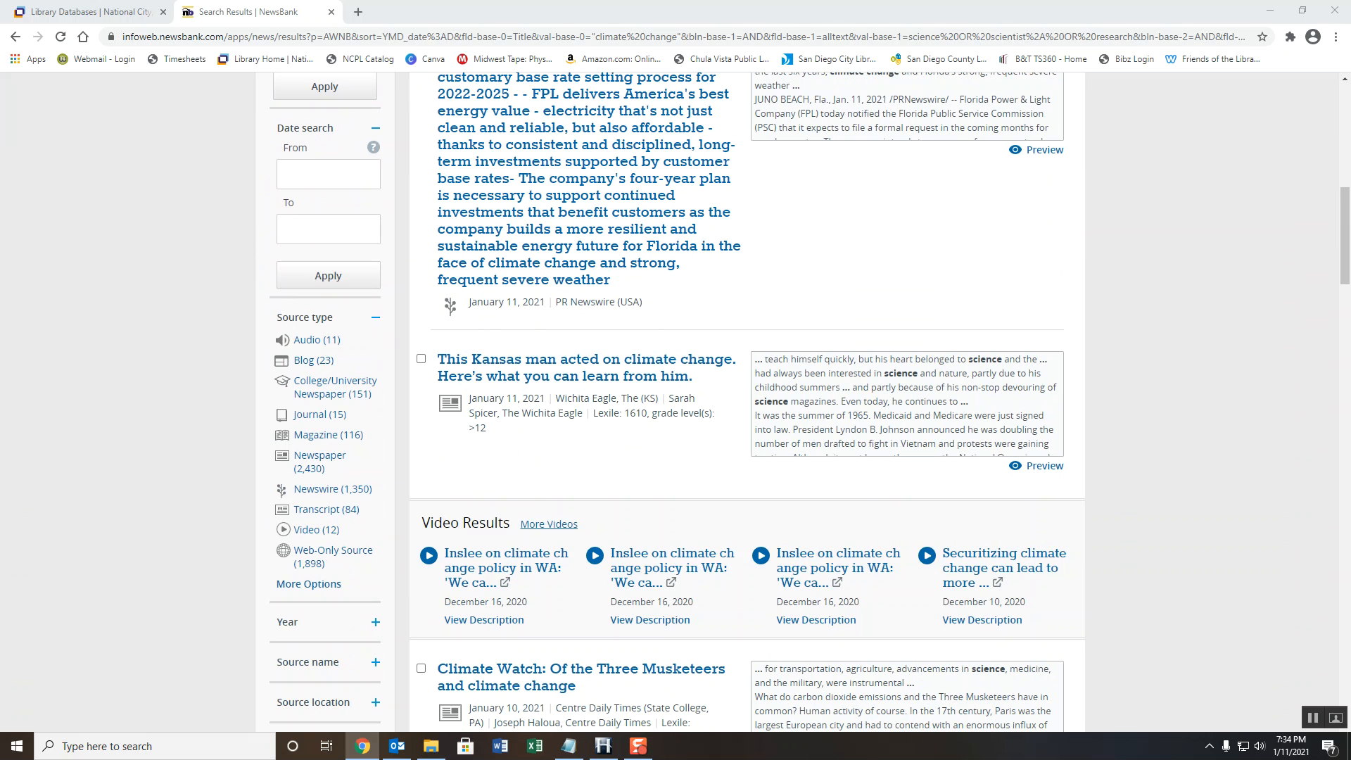
{"action": "scroll", "scroll_direction": "down", "scroll_amount": 3}
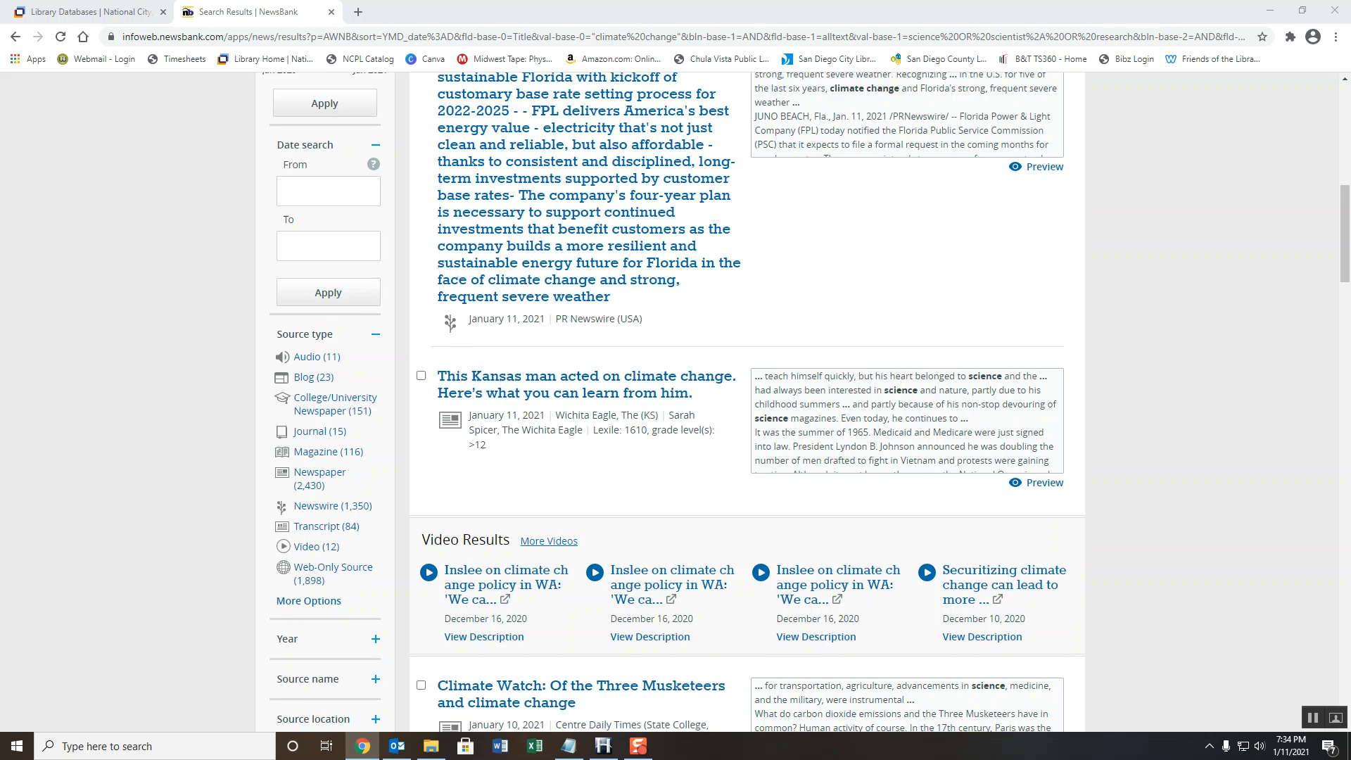
{"action": "scroll", "scroll_direction": "up", "scroll_amount": 3}
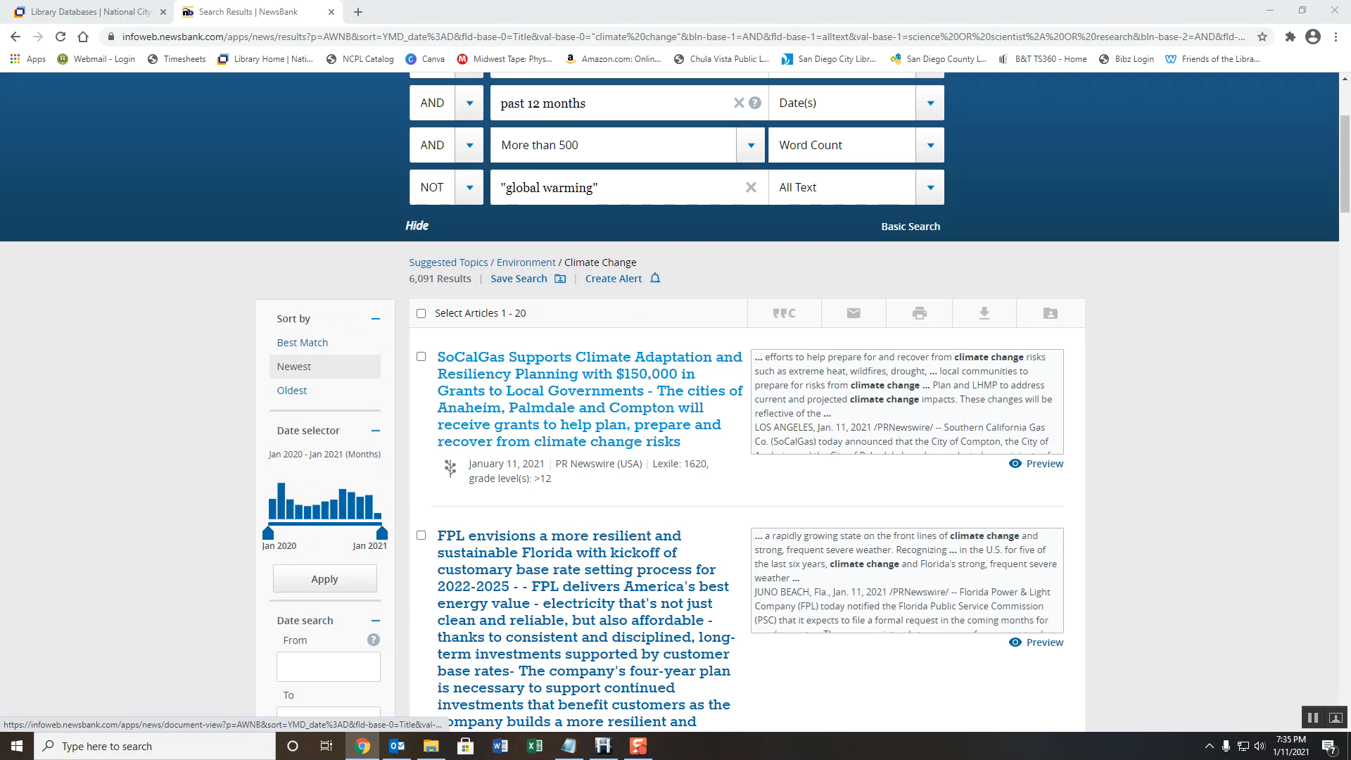
{"action": "scroll", "scroll_direction": "down", "scroll_amount": 3}
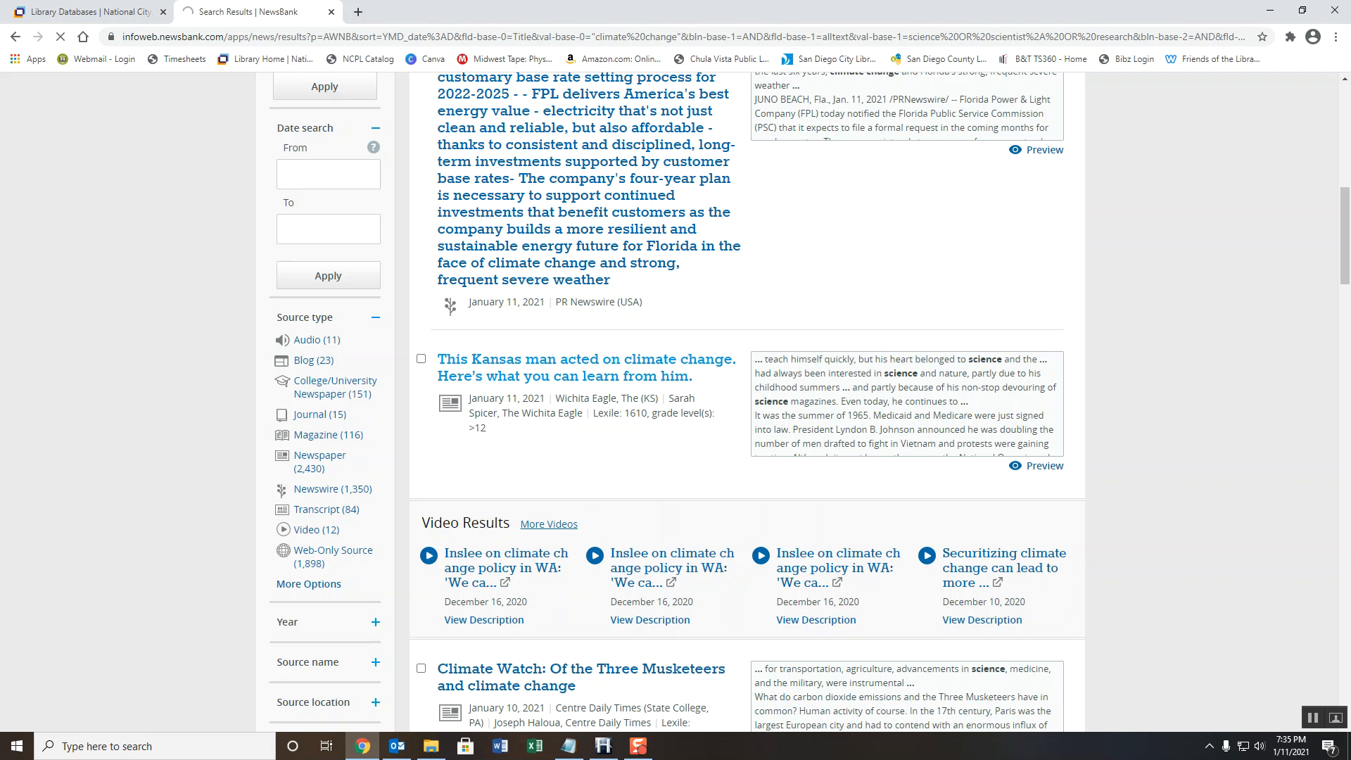
{"action": "left_click", "coordinate": [586, 368]}
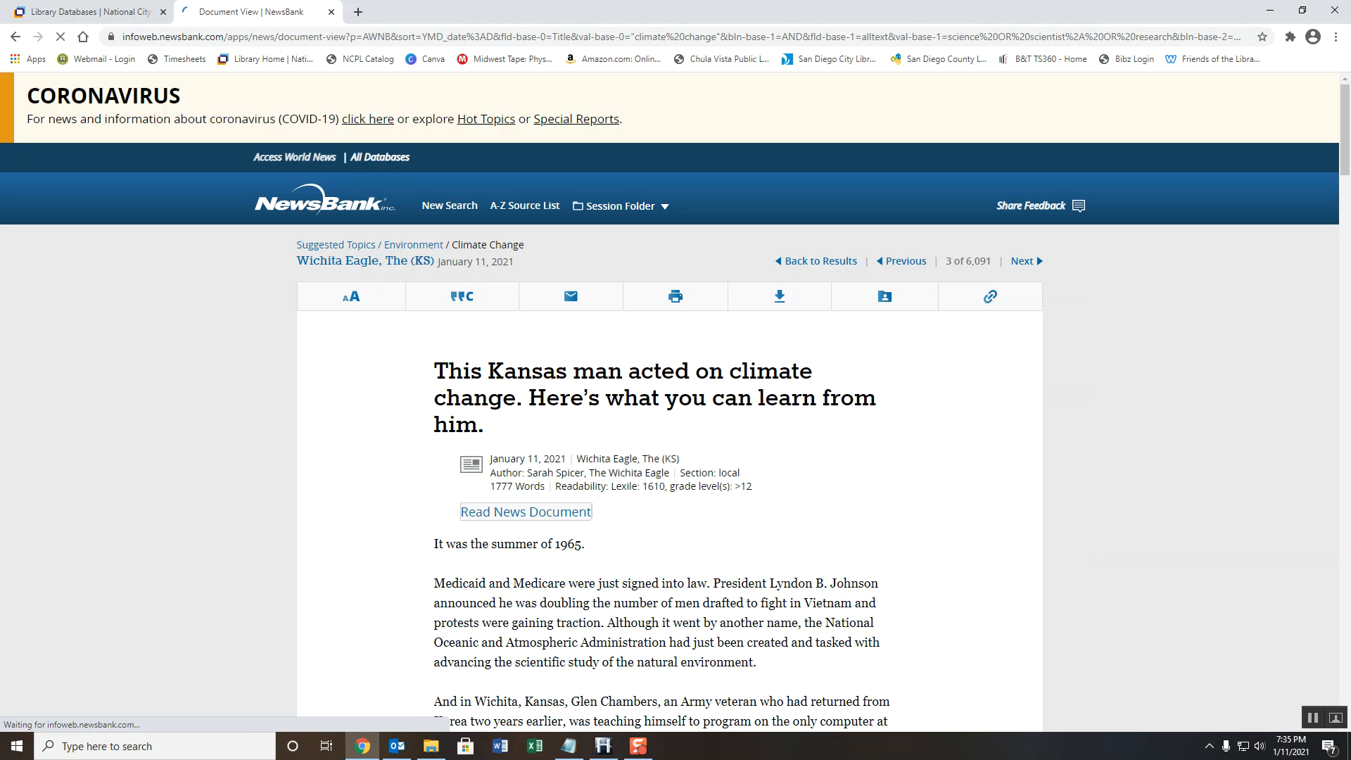
Show the Export Citation options (APA, MLA, export formats) for the article
{"action": "left_click", "coordinate": [525, 510]}
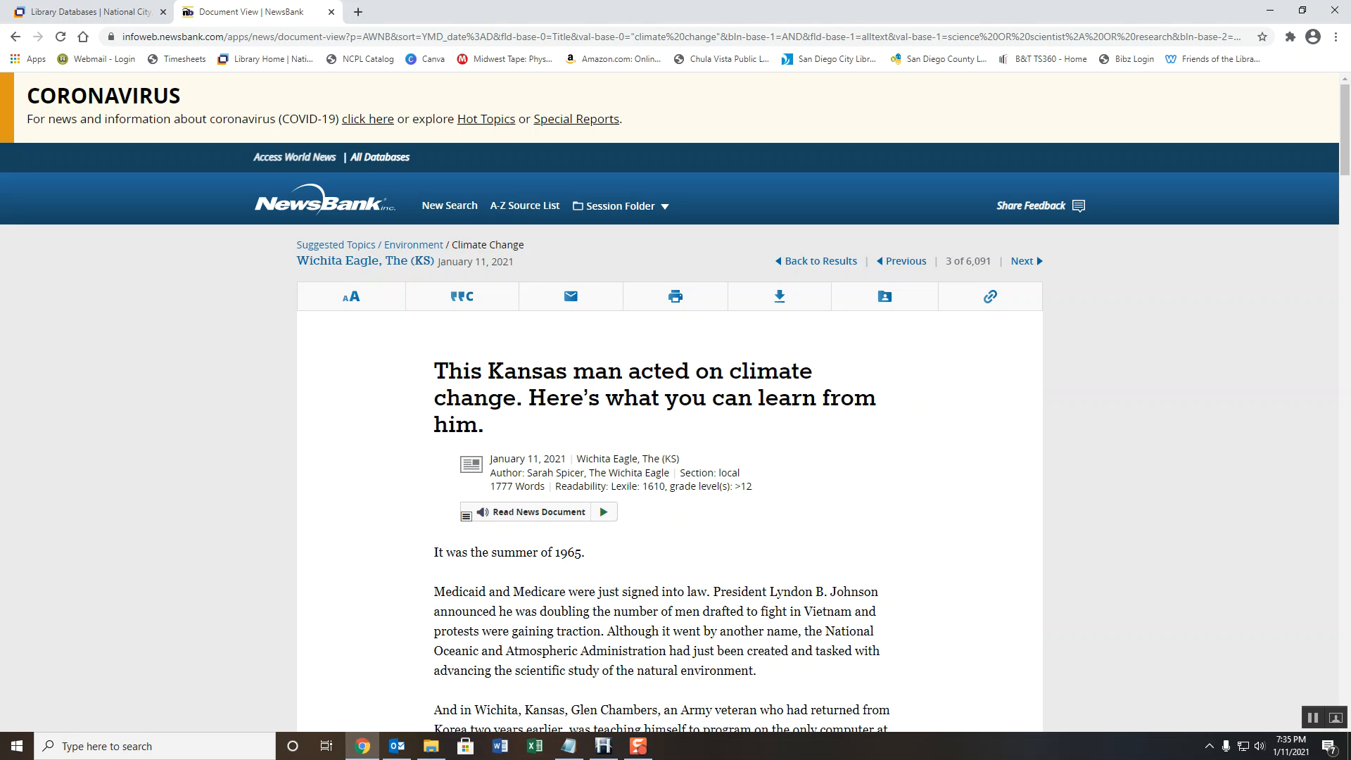
{"action": "mouse_move", "coordinate": [675, 295]}
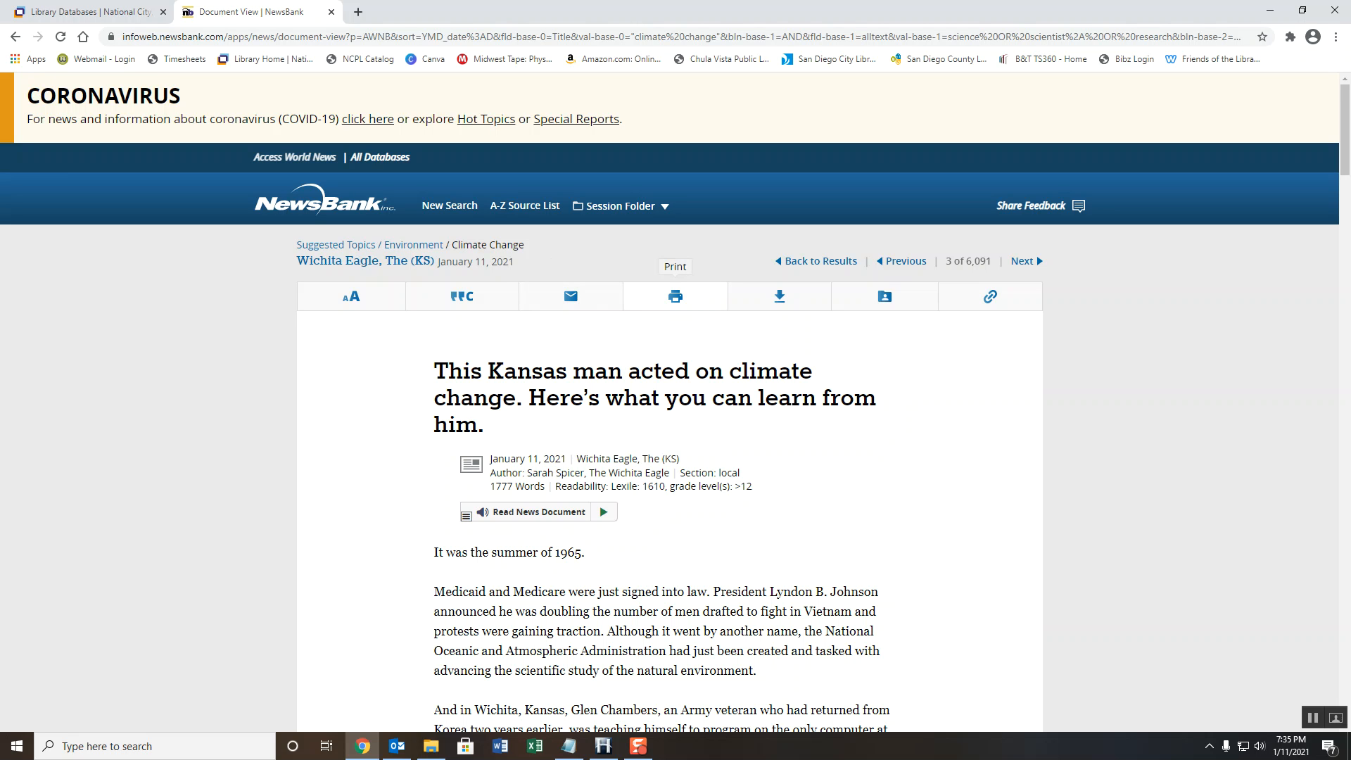
{"action": "left_click", "coordinate": [462, 295]}
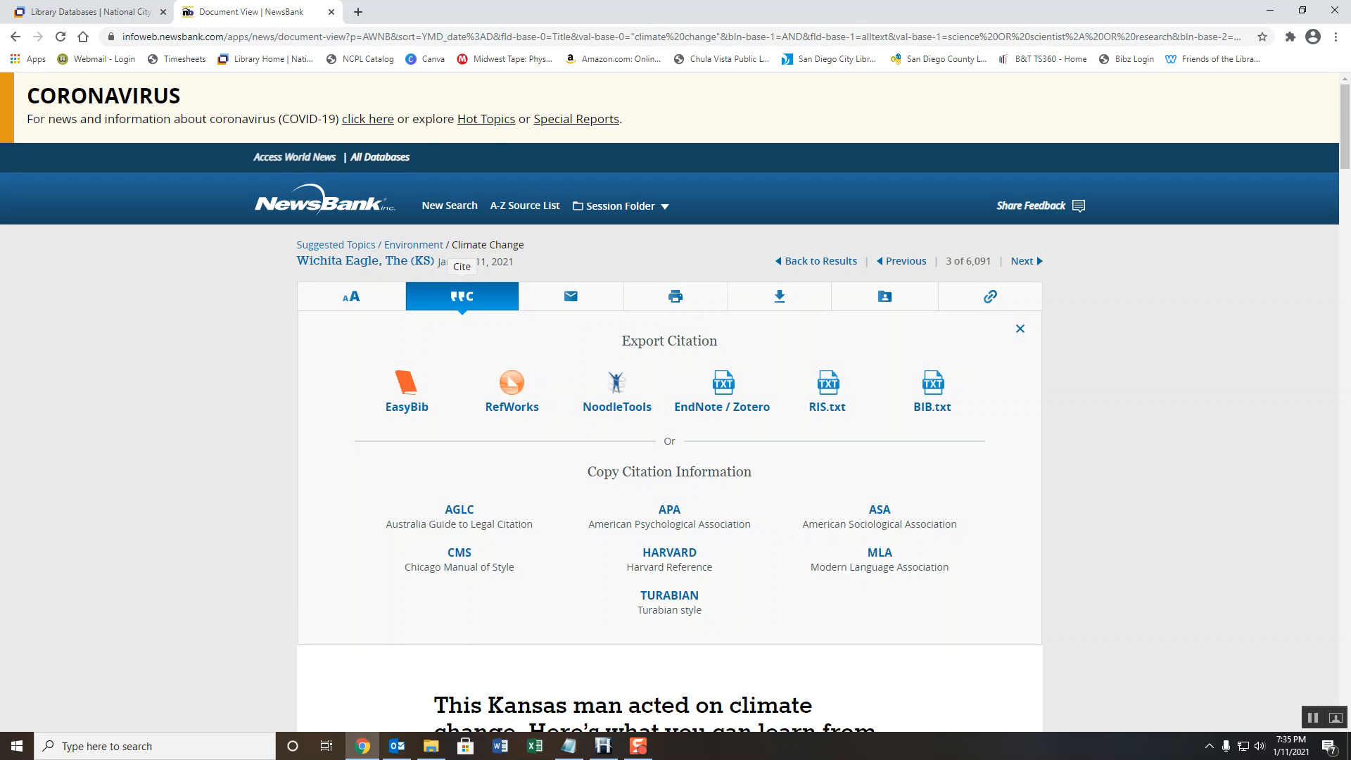
Generate the MLA citation under Copy Citation Information, leaving its text highlighted
{"action": "scroll", "scroll_direction": "down", "scroll_amount": 3}
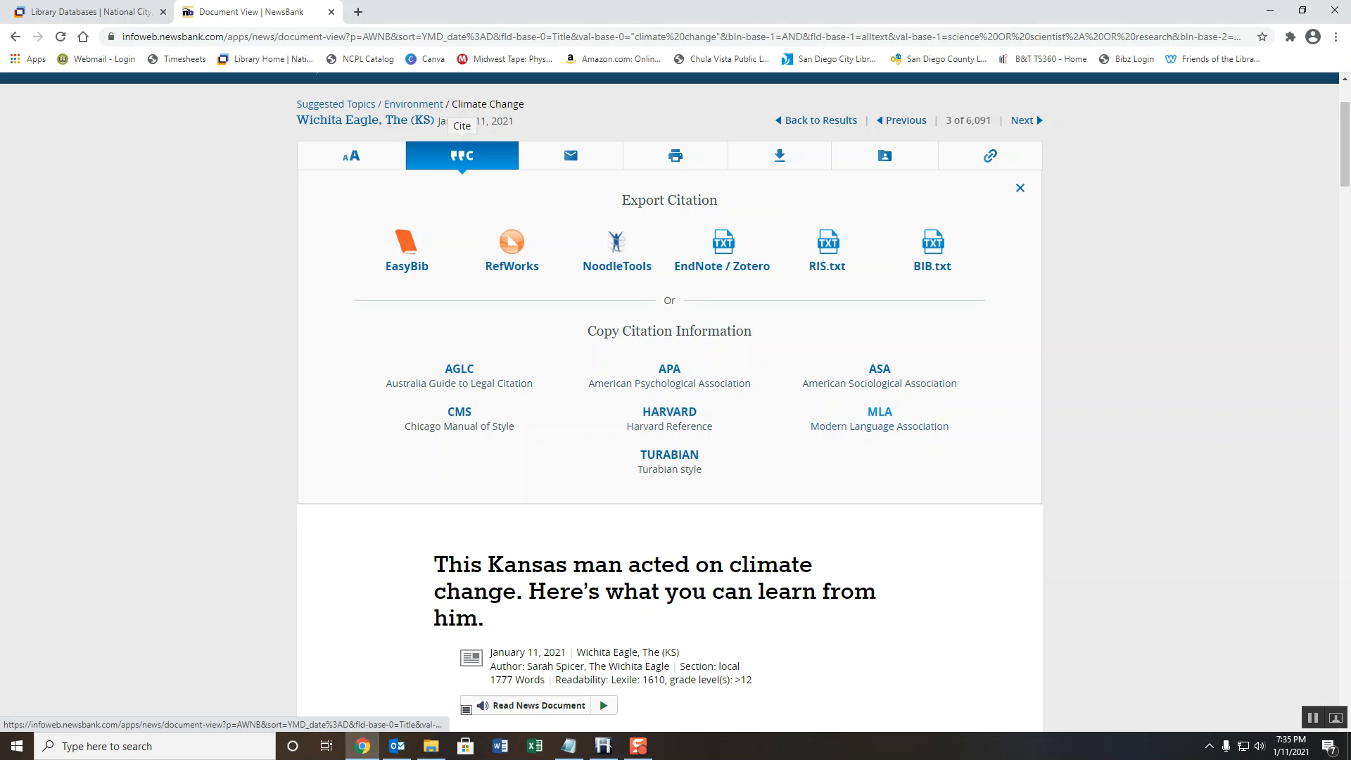
{"action": "left_click", "coordinate": [879, 411]}
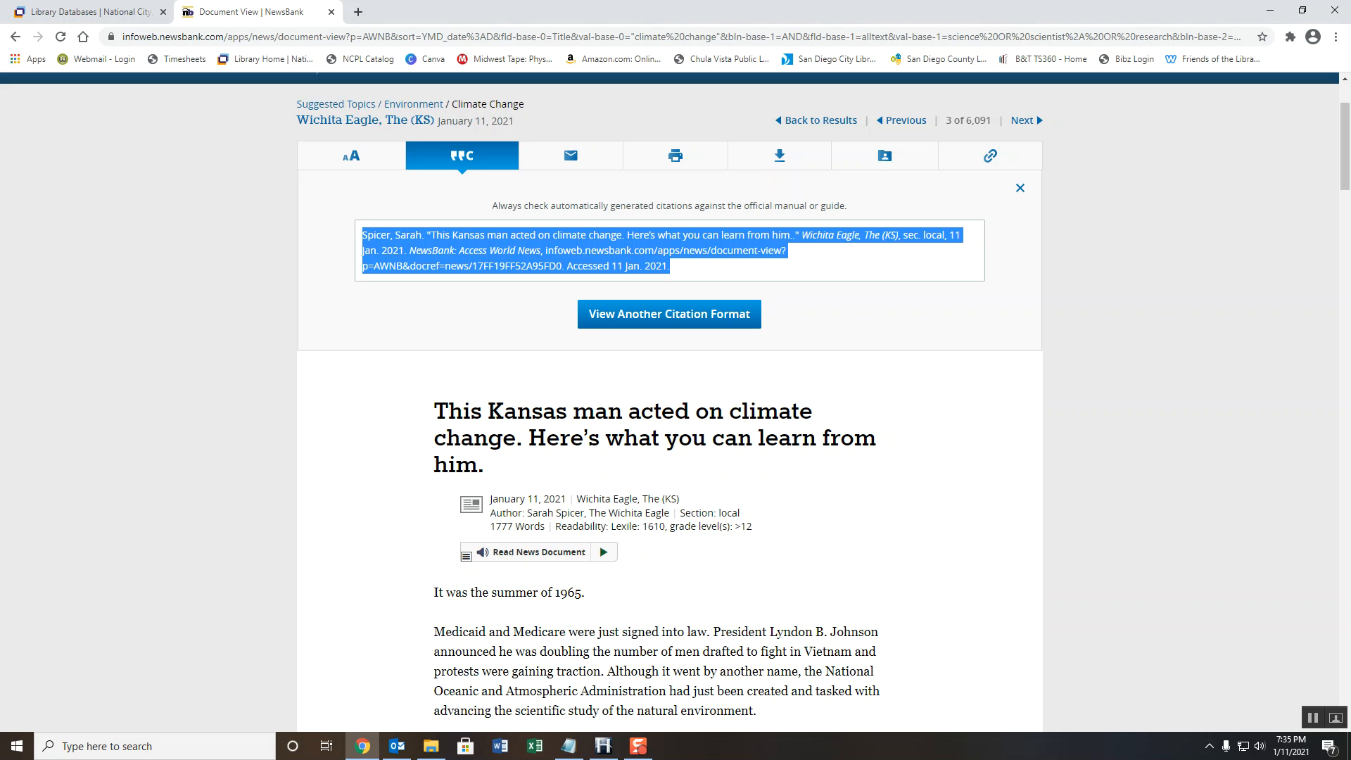
{"action": "scroll", "scroll_direction": "down", "scroll_amount": 3}
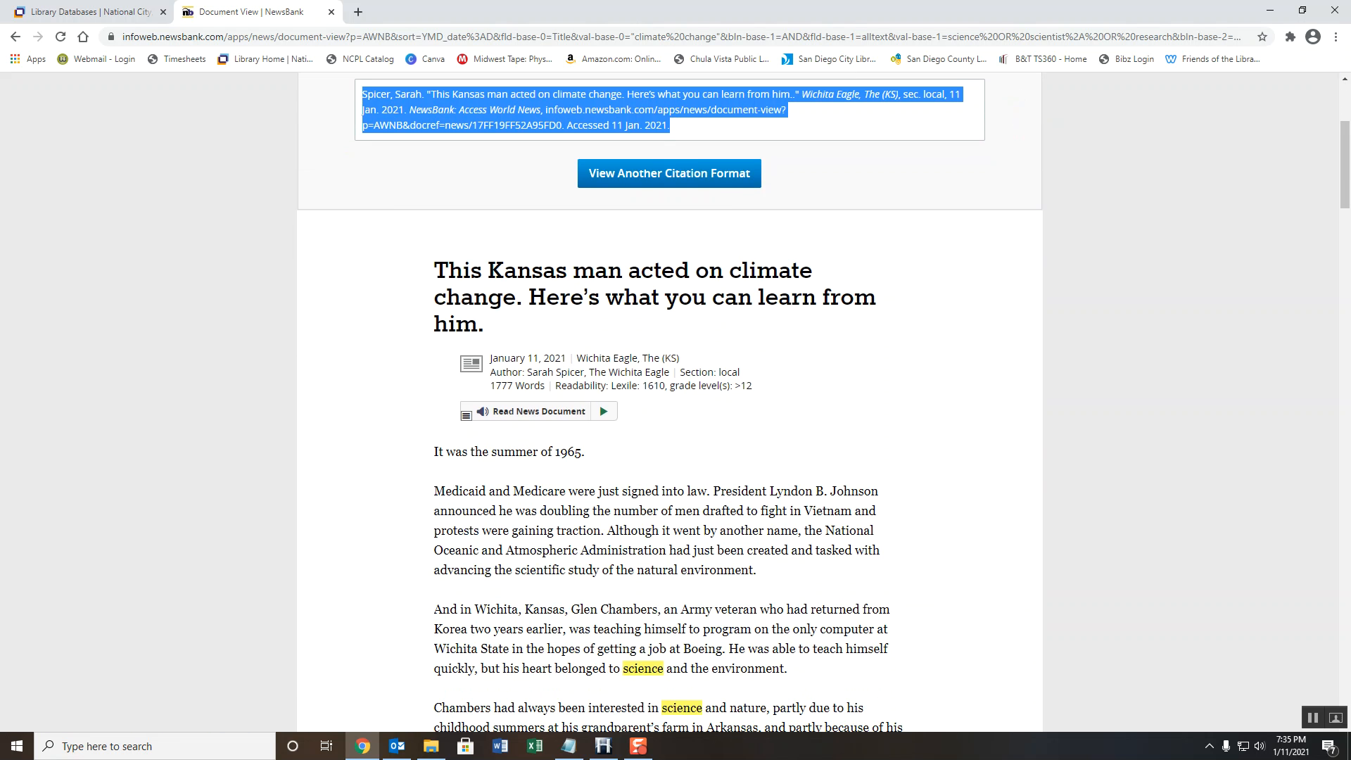